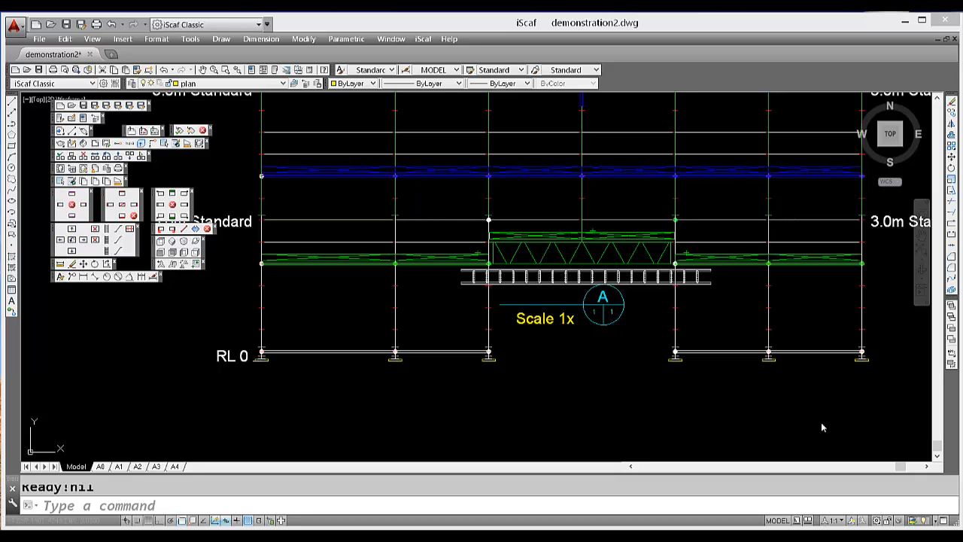
pyautogui.moveTo(521, 290)
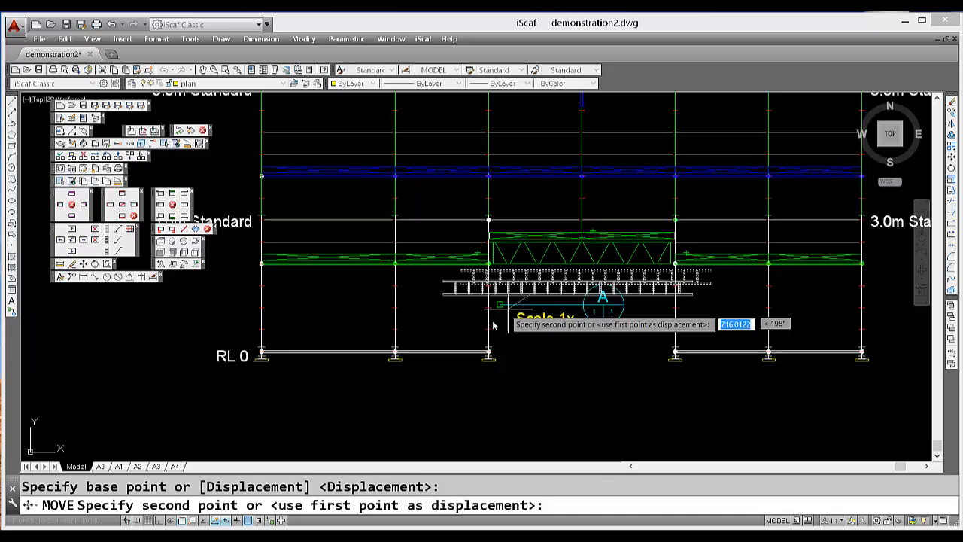
pyautogui.moveTo(519, 299)
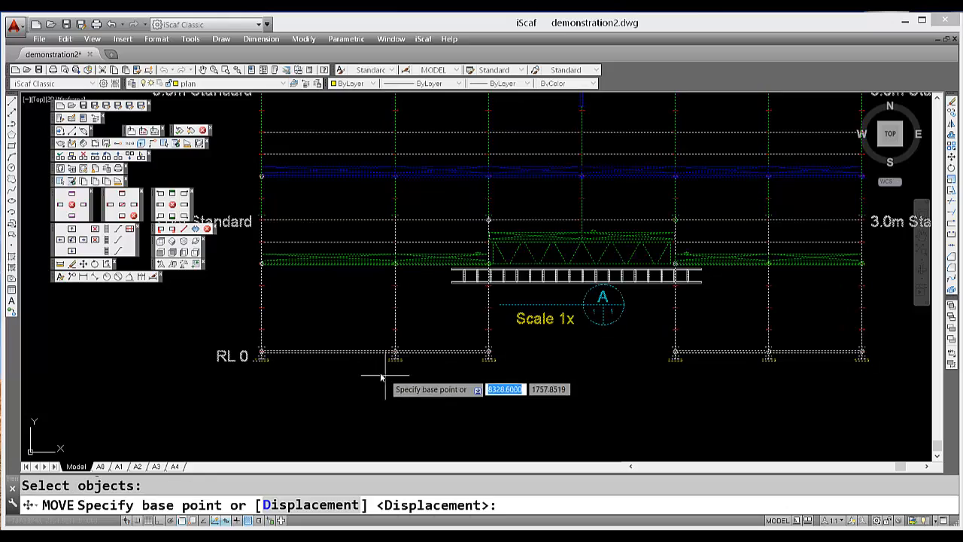
# - Move the ladder block from its base point to sit under the truss beam
pyautogui.click(380, 376)
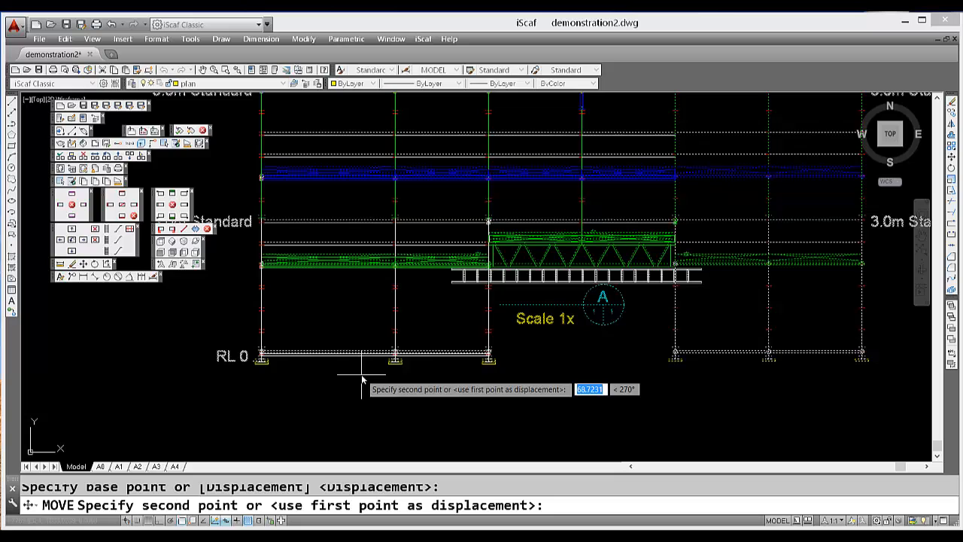
pyautogui.click(520, 282)
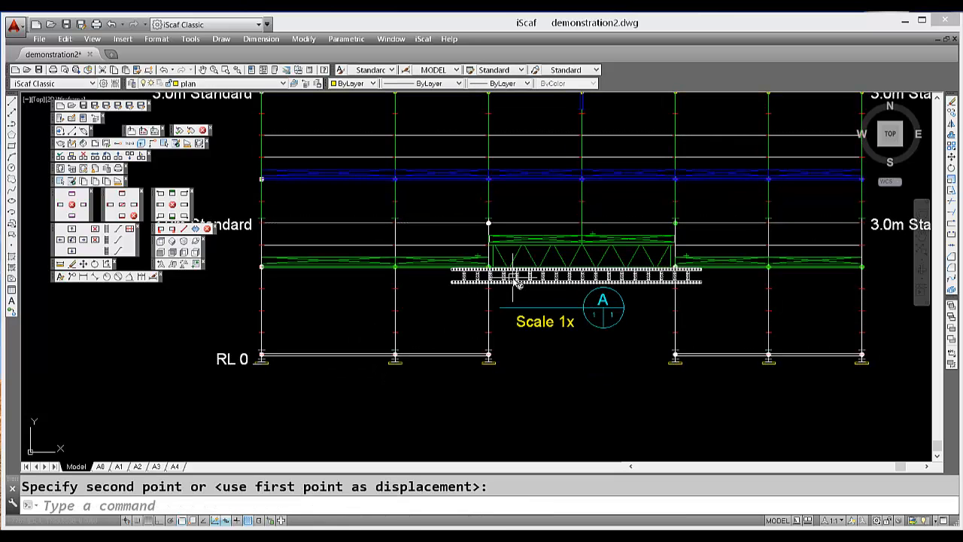
pyautogui.moveTo(508, 263)
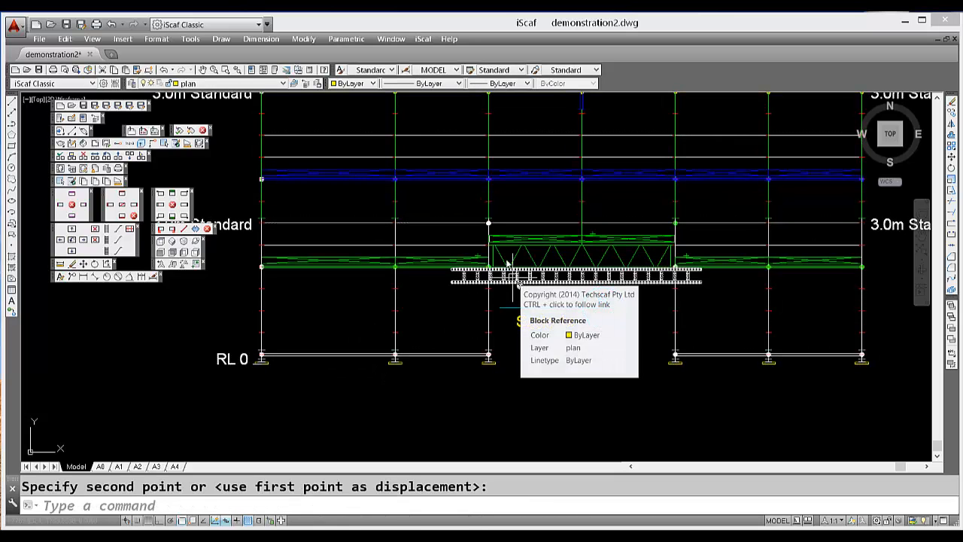
pyautogui.click(423, 39)
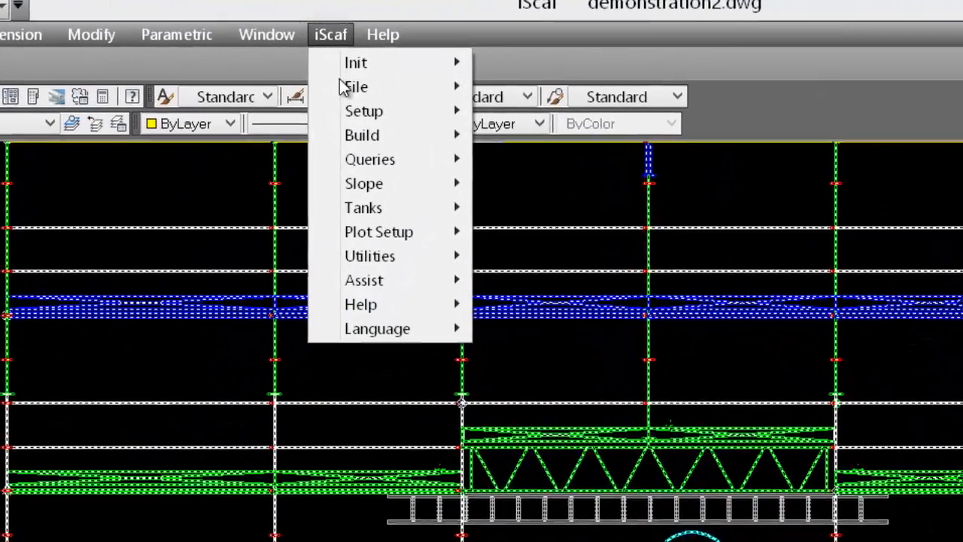
# - Launch Join Section Image for section A from iScaf's Build > Section menu
pyautogui.click(362, 137)
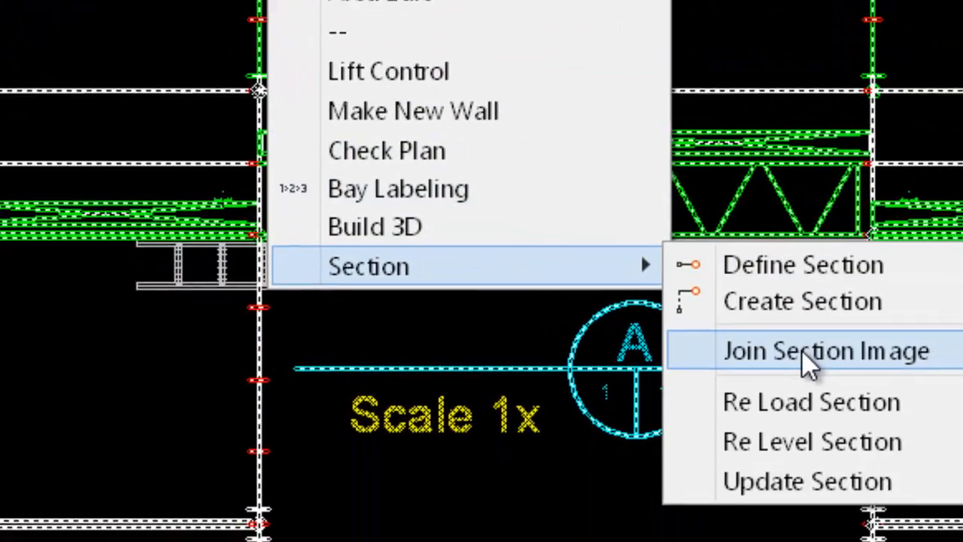
pyautogui.click(827, 351)
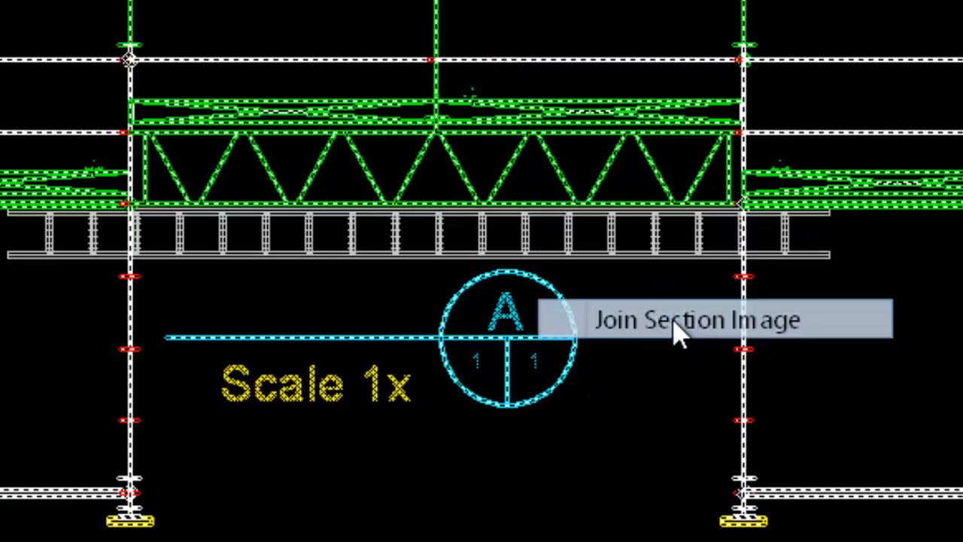
pyautogui.click(693, 320)
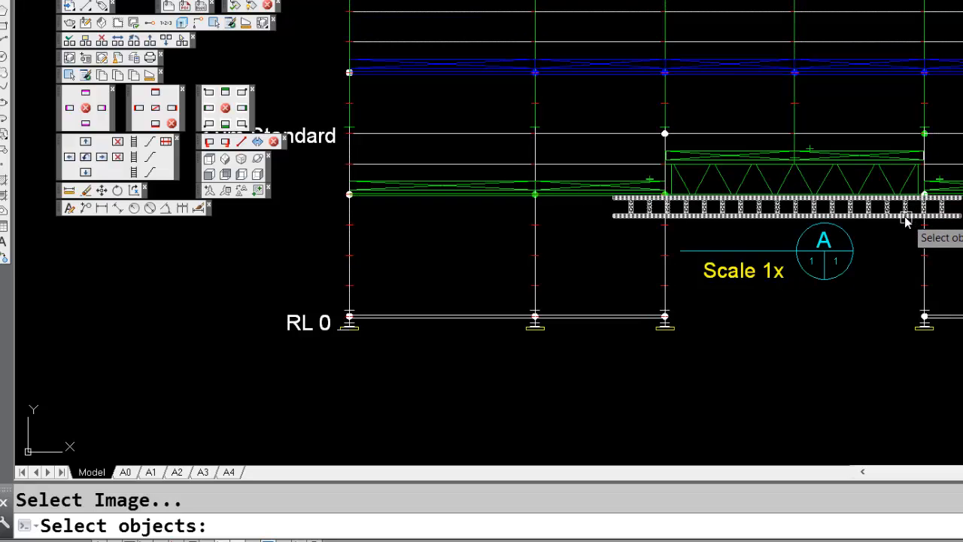
pyautogui.moveTo(906, 217)
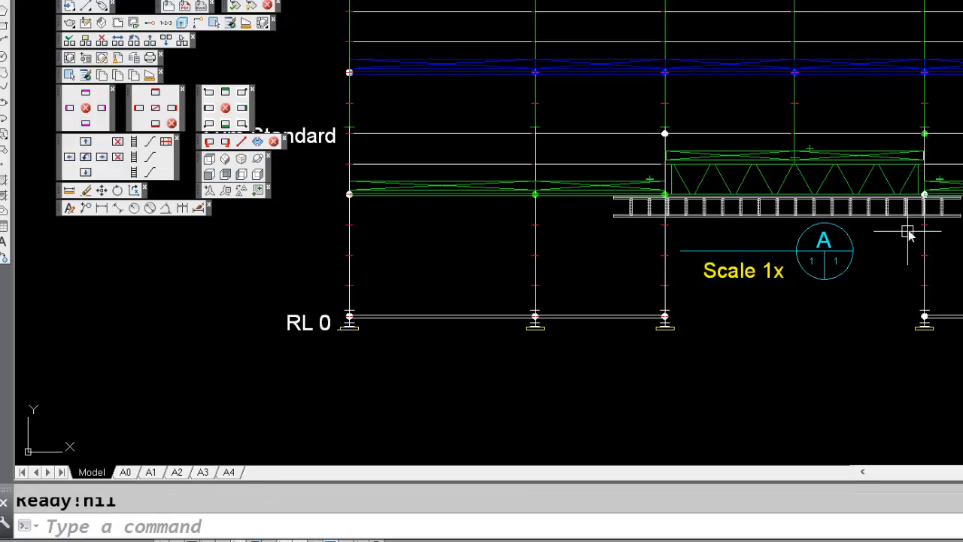
pyautogui.moveTo(903, 243)
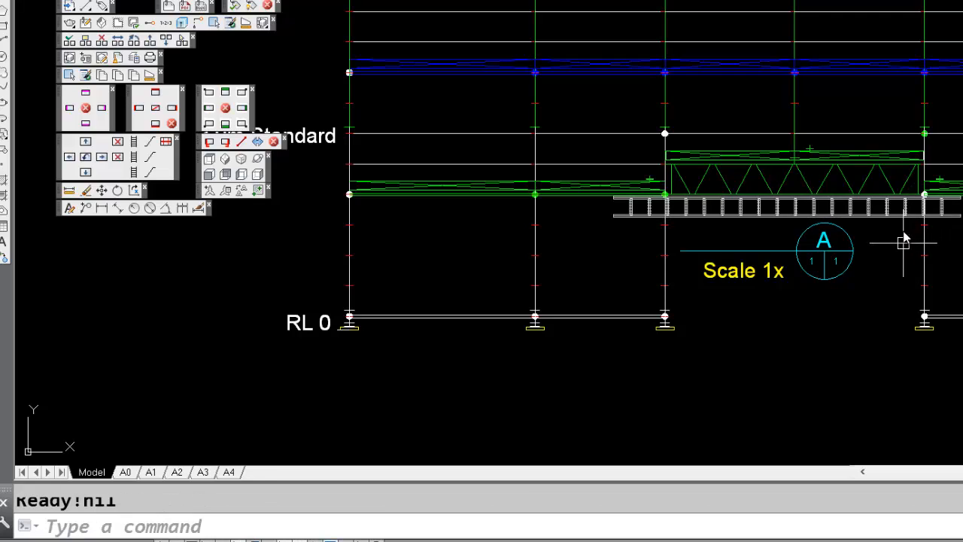
pyautogui.moveTo(884, 249)
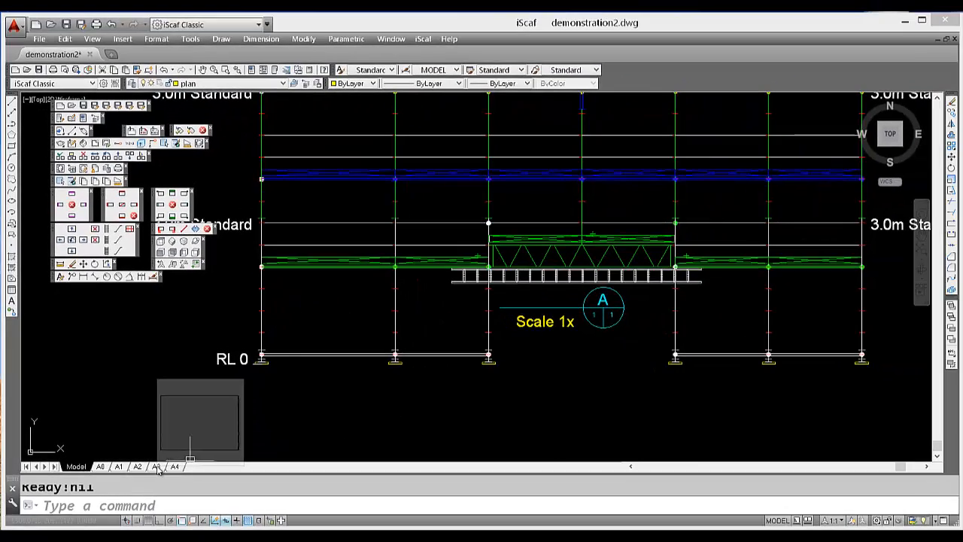
# - Load section AA onto the A3 layout at 1:100 in paper space
pyautogui.click(156, 466)
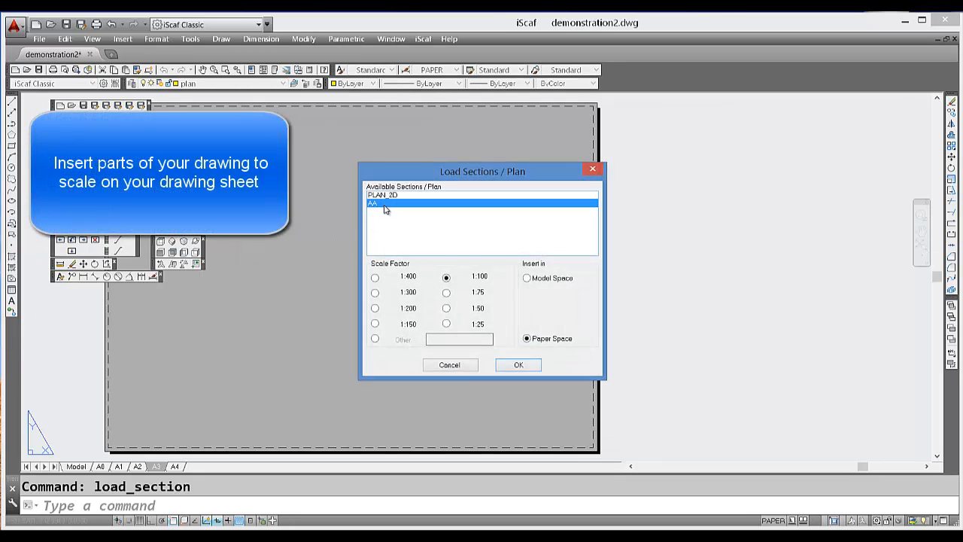
pyautogui.click(518, 365)
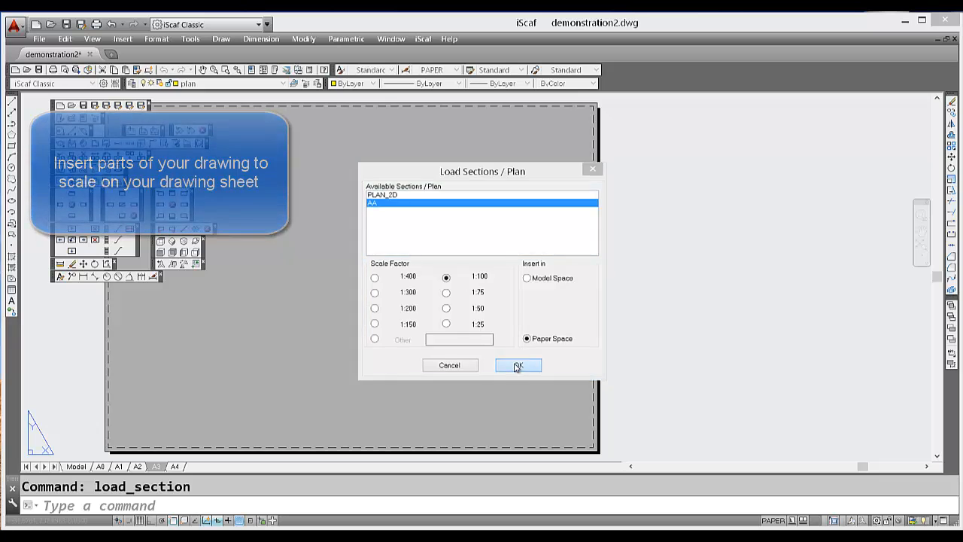
pyautogui.click(518, 365)
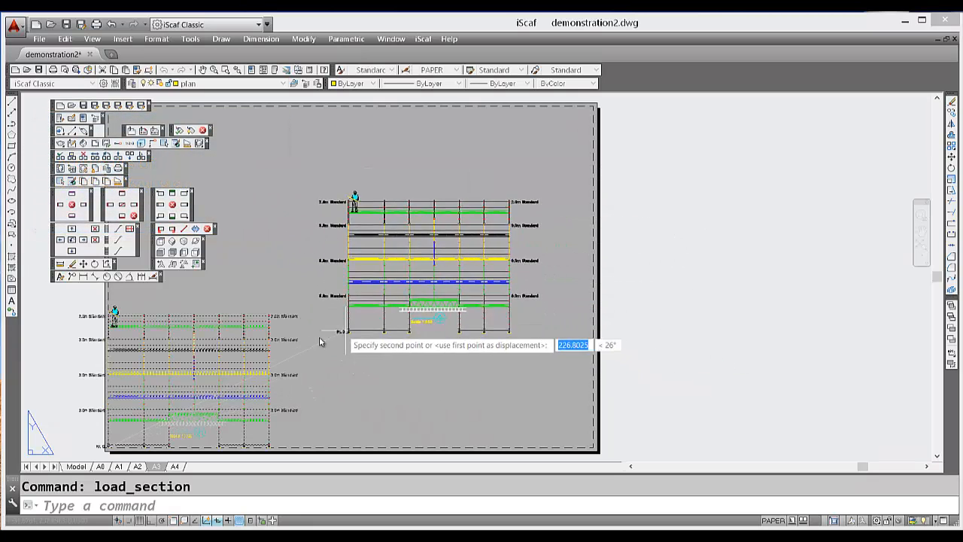